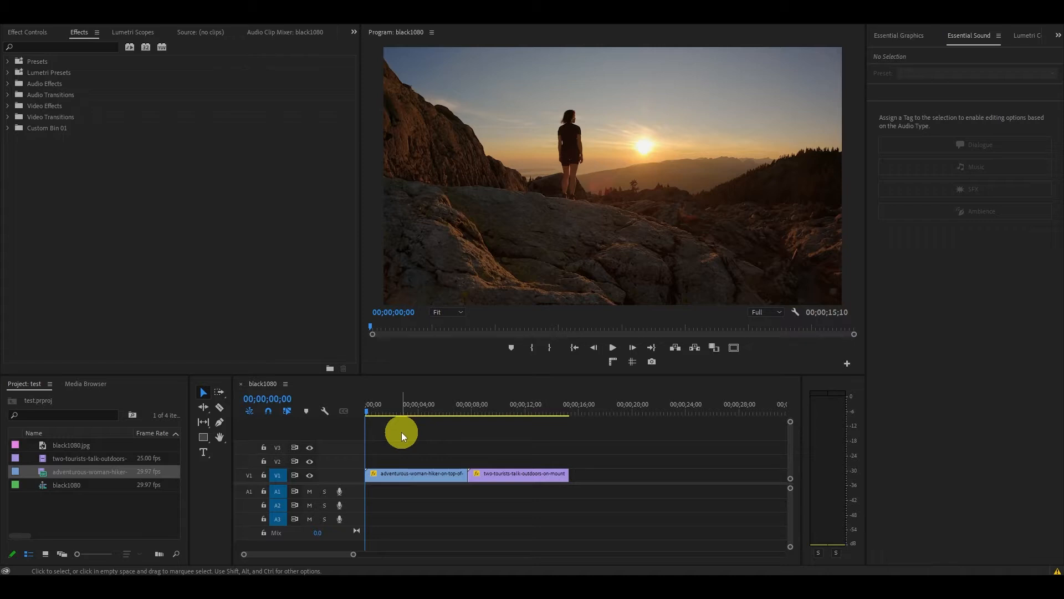
pyautogui.moveTo(231, 473)
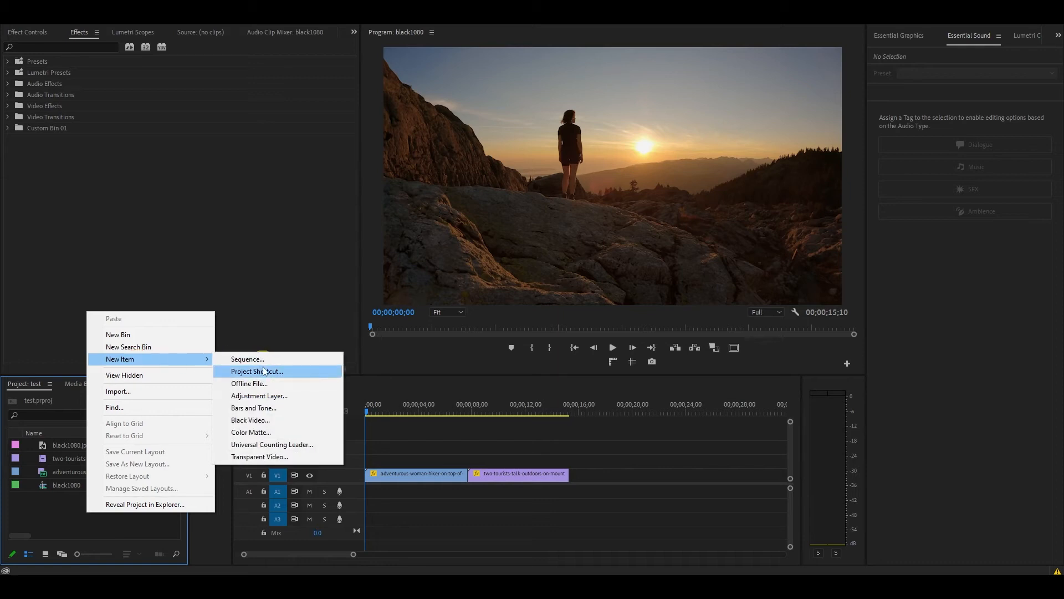
# Step: Add a new adjustment layer on V2 above both clips, stretched to span their full length
pyautogui.click(258, 396)
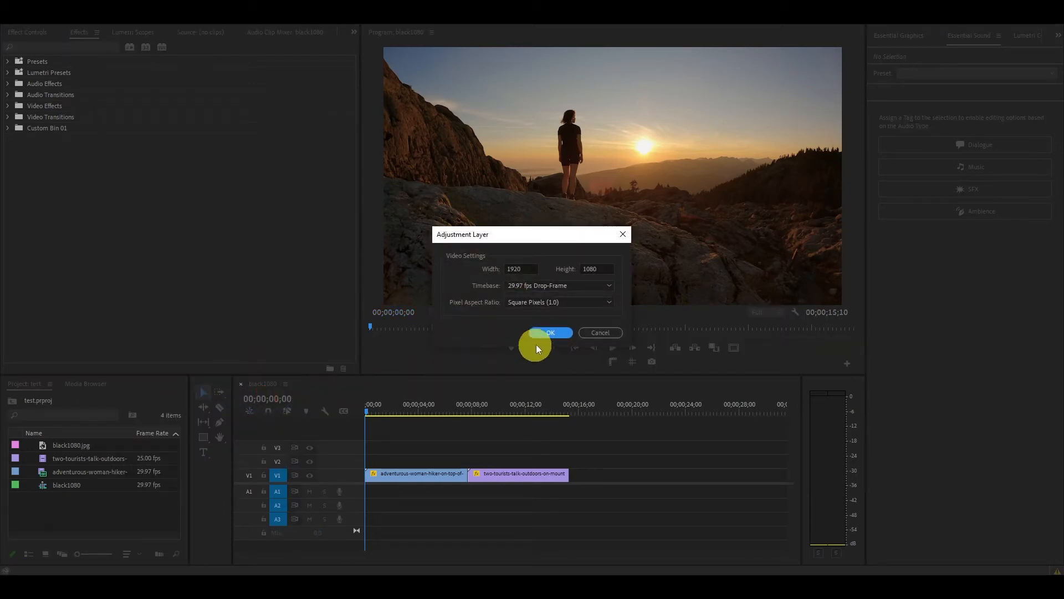
pyautogui.click(549, 333)
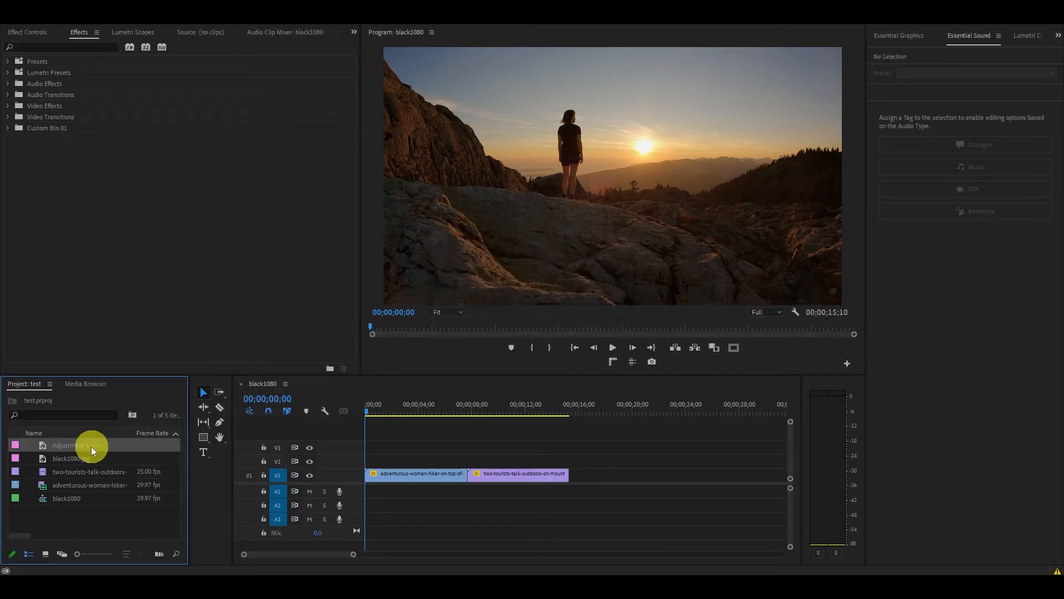
pyautogui.moveTo(92, 447); pyautogui.dragTo(372, 468)
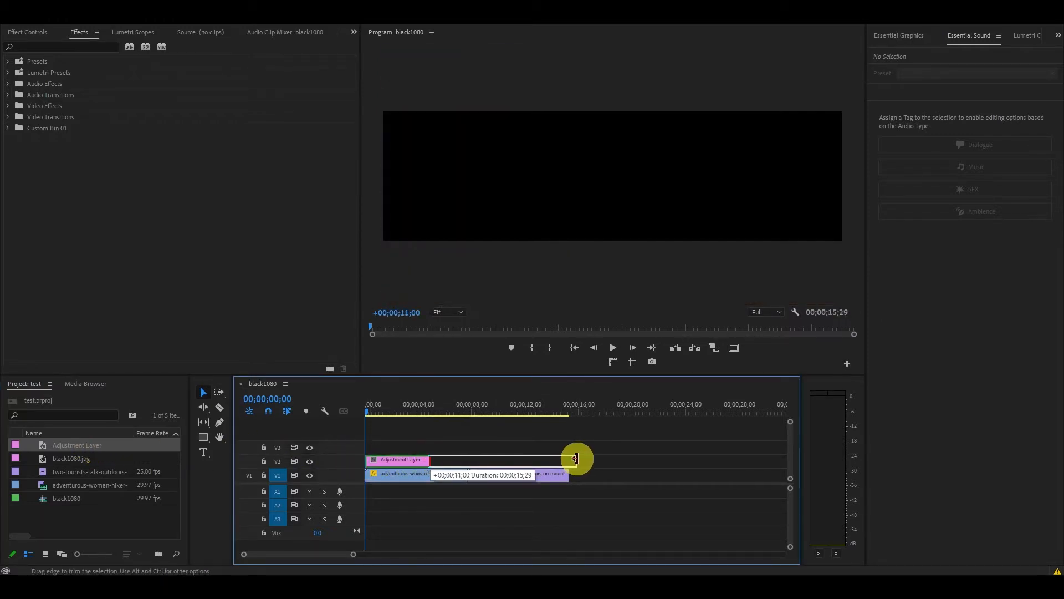
pyautogui.moveTo(576, 459); pyautogui.dragTo(502, 473)
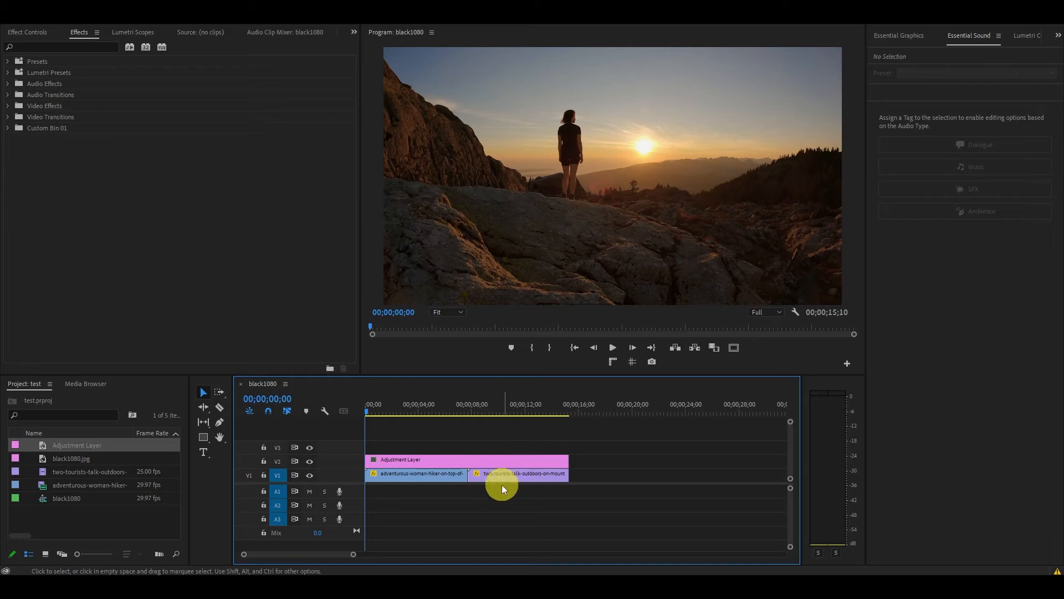
# Step: Apply the Transform effect to the adjustment layer with its own 360 shutter angle instead of the composition's
pyautogui.click(61, 47)
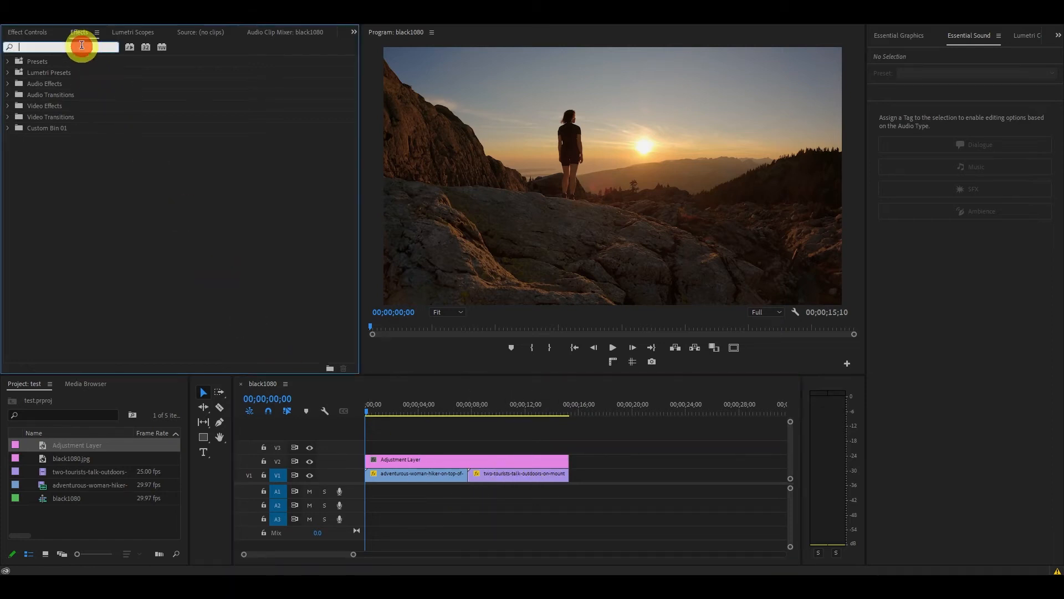
pyautogui.write('transform')
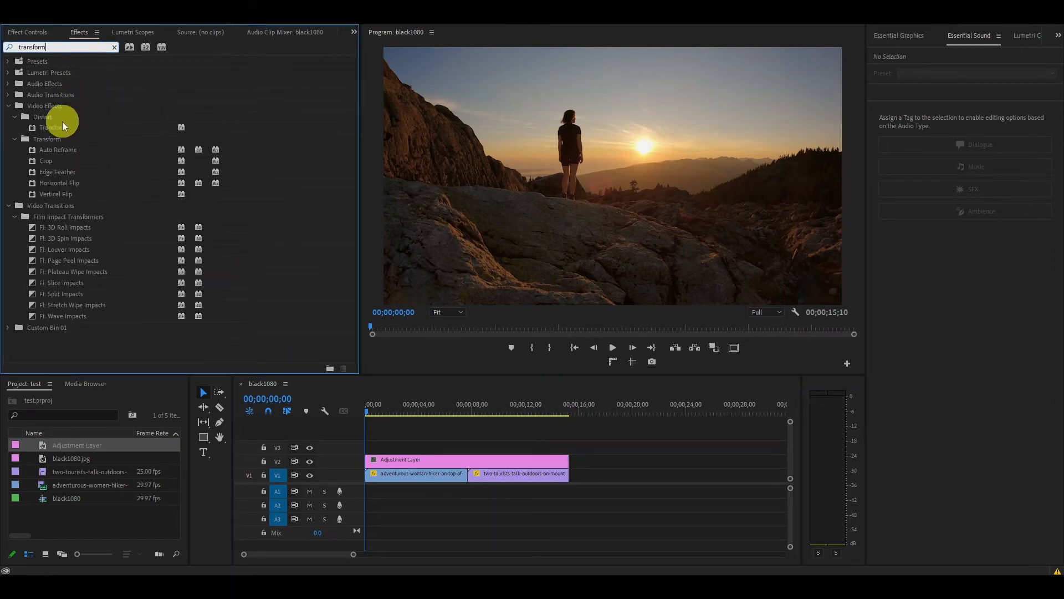
pyautogui.click(482, 458)
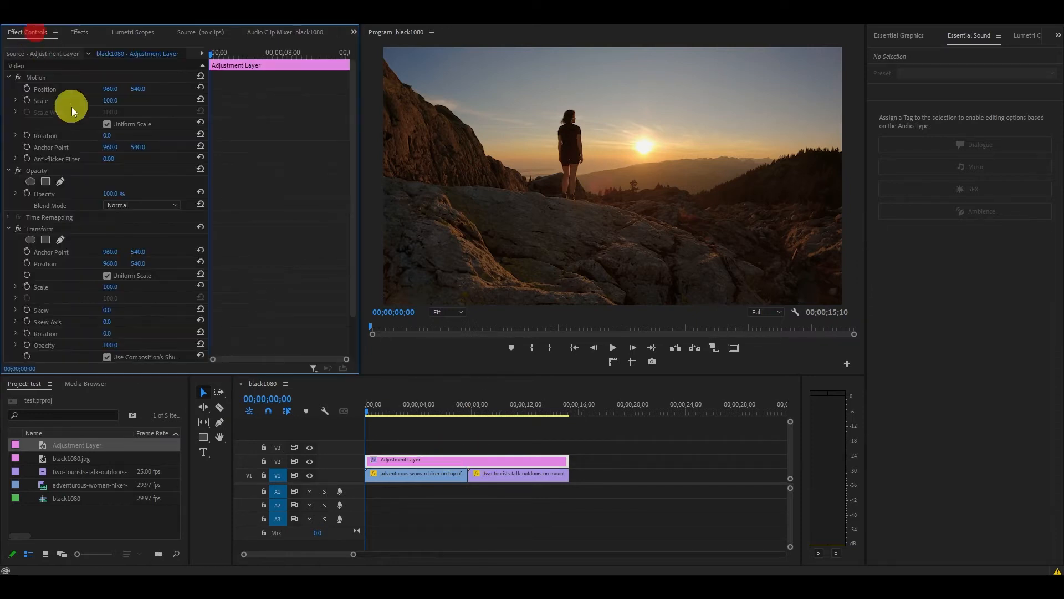
pyautogui.scroll(-3)
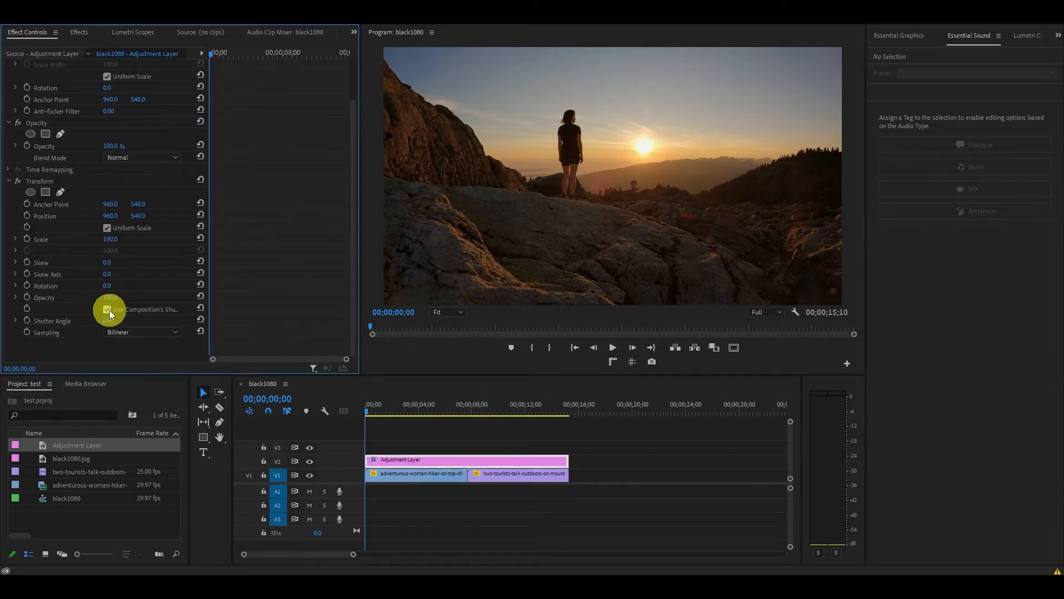
pyautogui.click(108, 309)
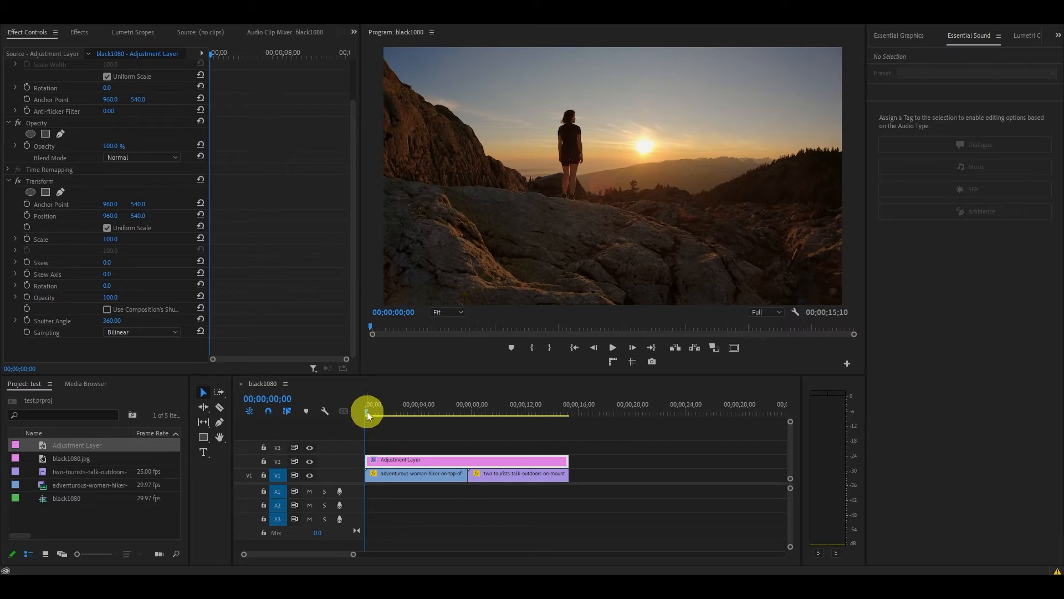
# Step: Keyframe Transform Scale at the cut, scaling to 400 so the picture zooms in with motion blur
pyautogui.moveTo(367, 413); pyautogui.dragTo(465, 413)
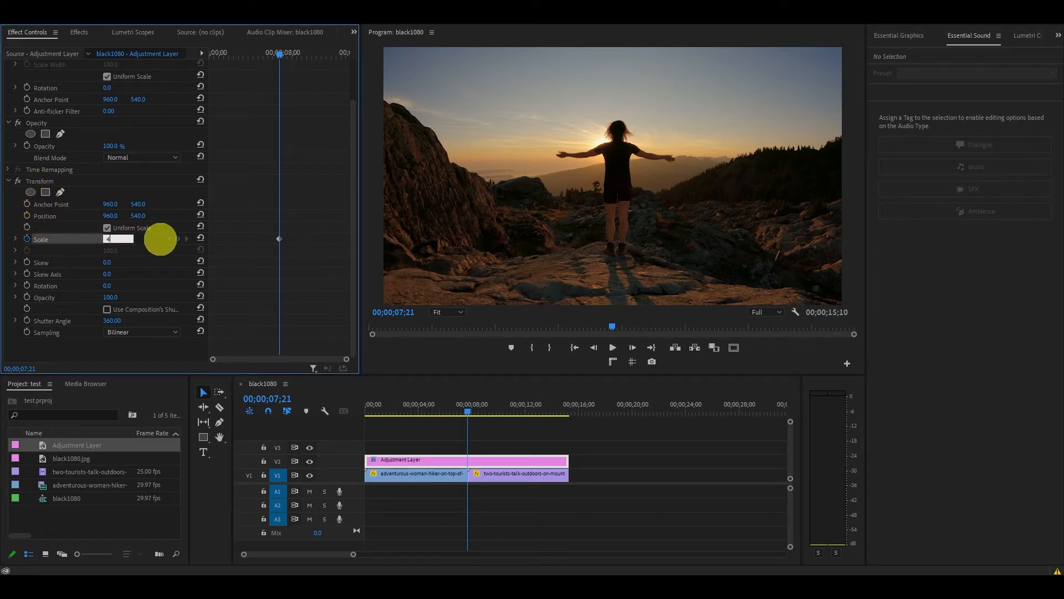
pyautogui.write('400.0')
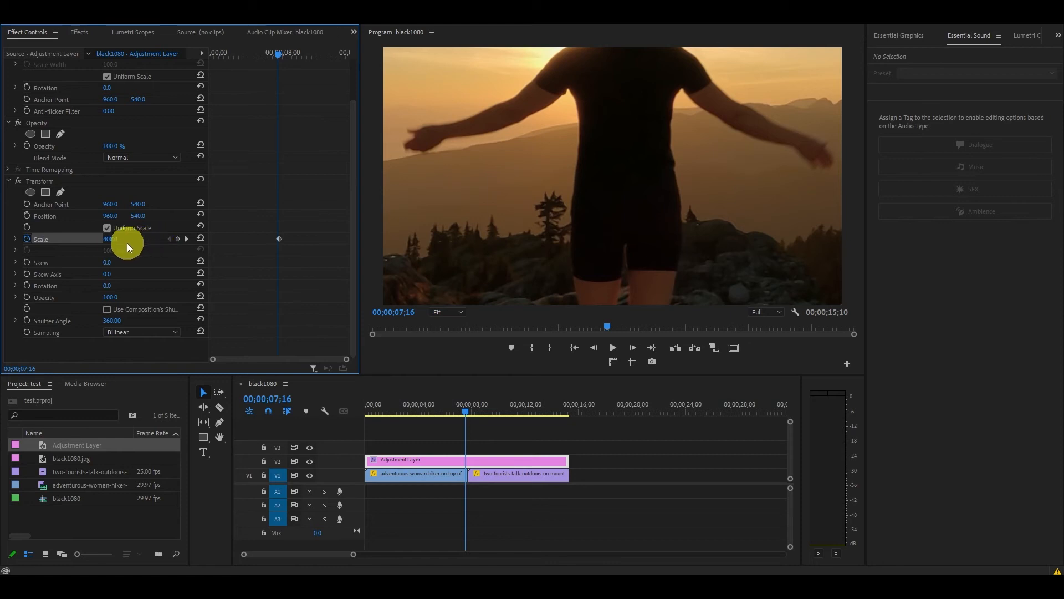
pyautogui.moveTo(125, 239); pyautogui.dragTo(109, 239)
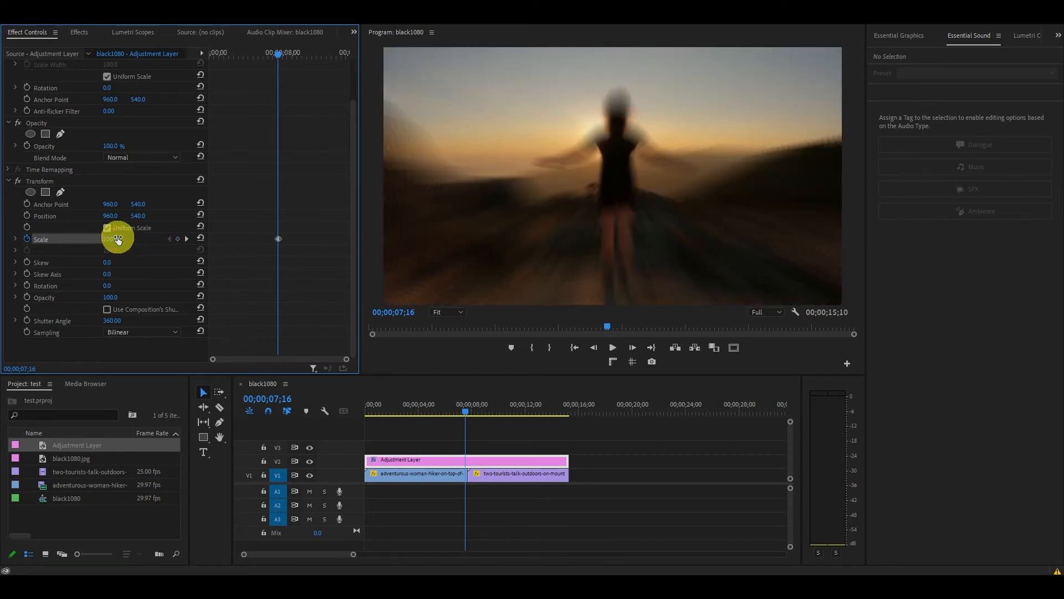